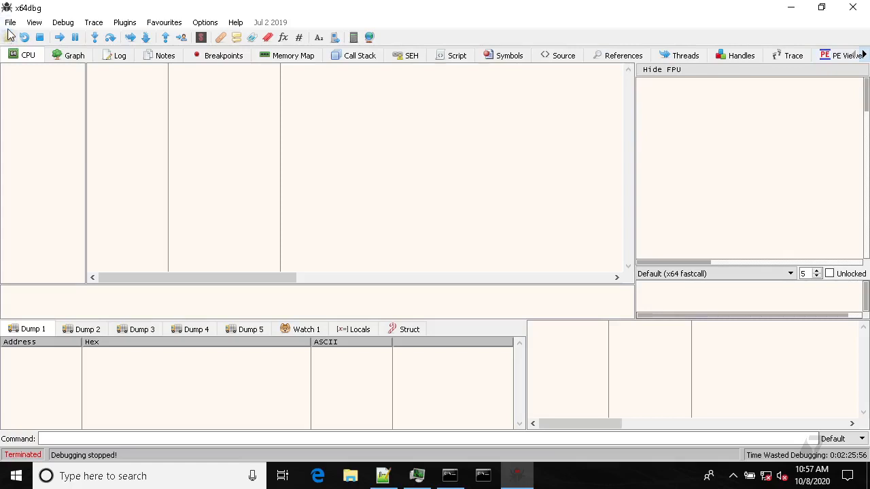
Load hookme.exe and dismiss its First, Second and Third HOOKS message boxes
click(10, 22)
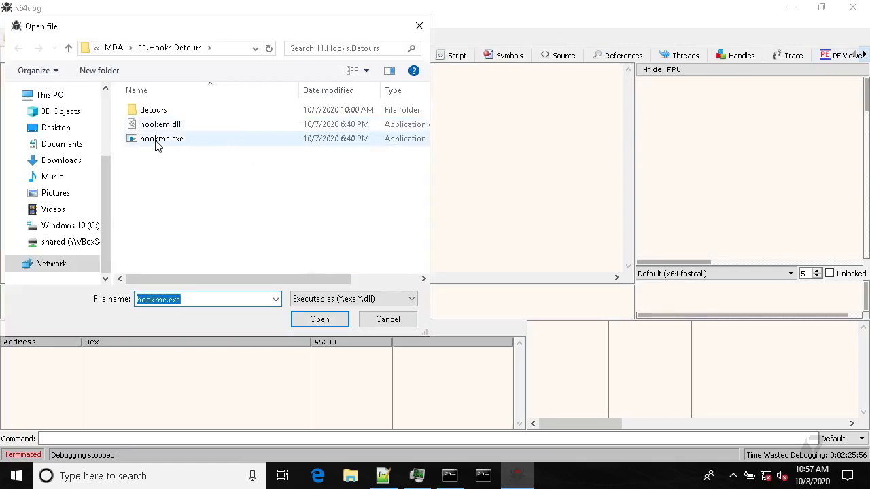
click(319, 319)
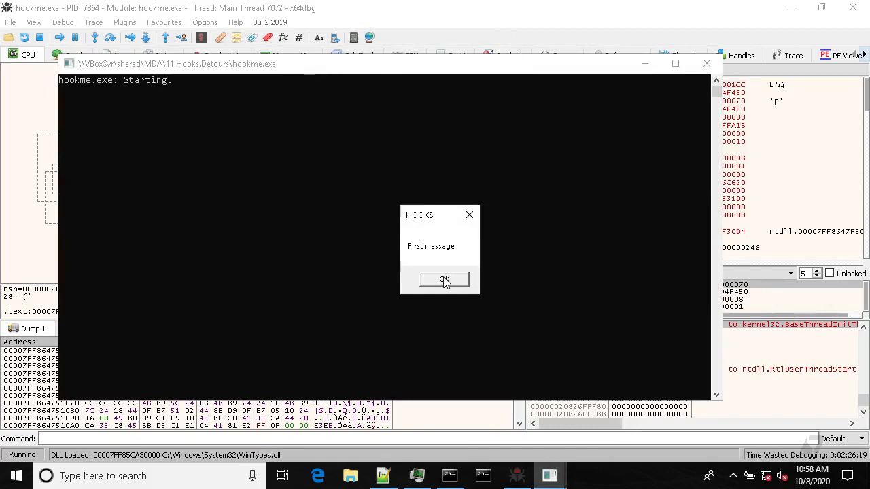
click(444, 279)
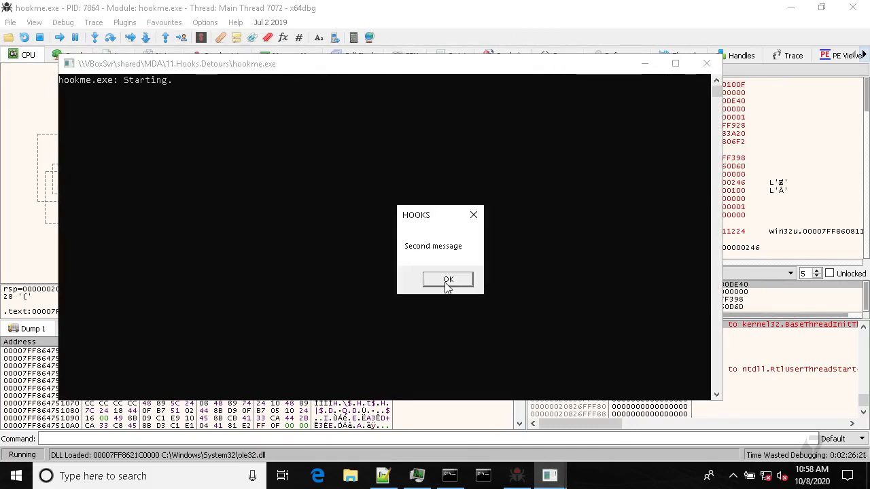
click(447, 279)
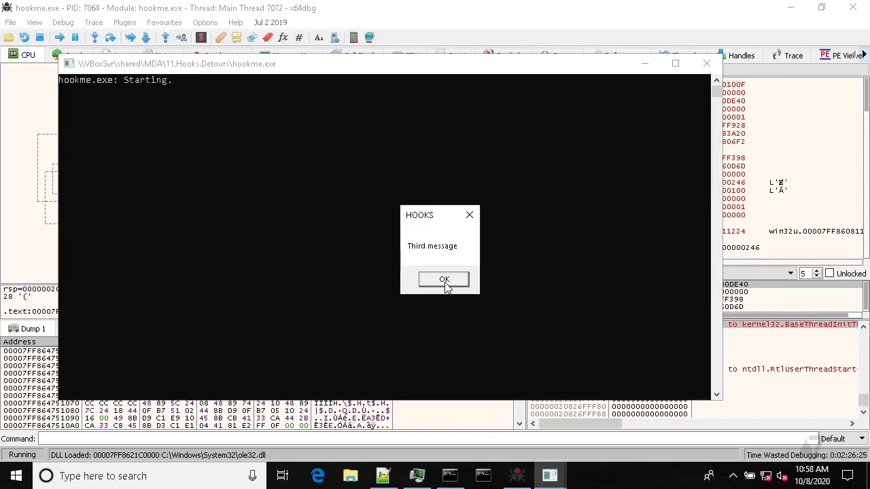
click(443, 279)
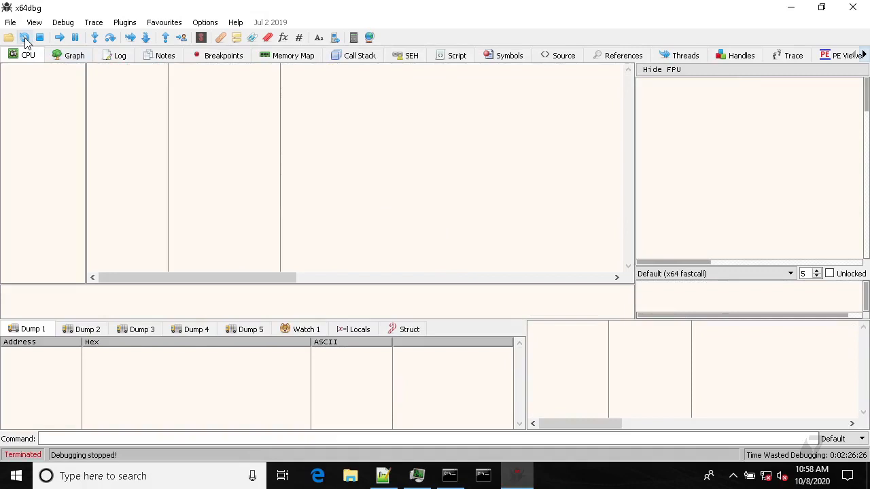
mouse_move(25, 38)
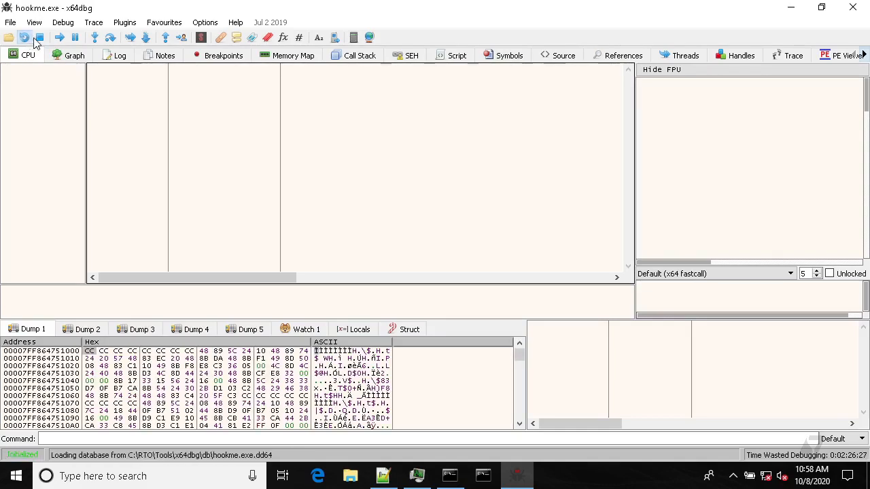
Restart hookme.exe and show its .text code section from the Memory Map
click(40, 37)
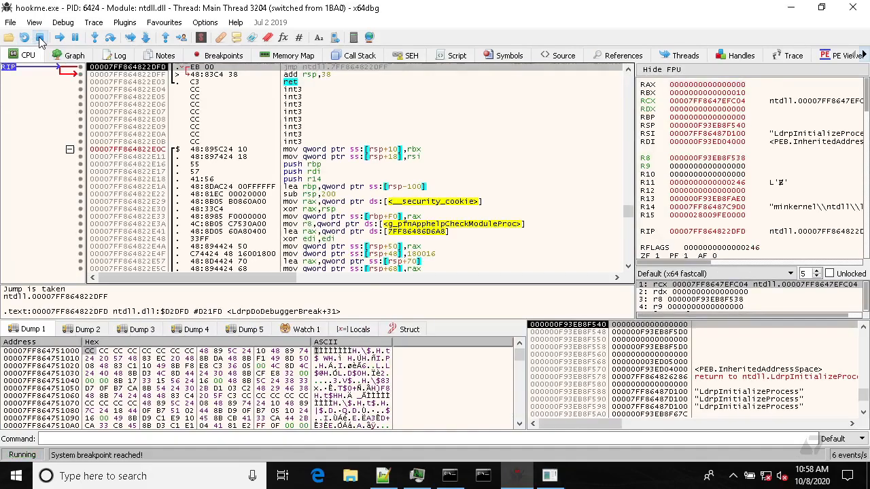
click(287, 55)
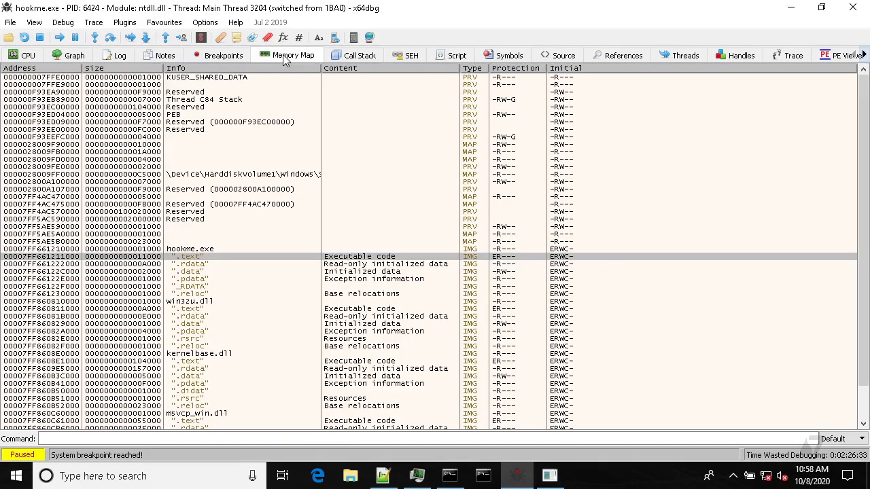
click(27, 55)
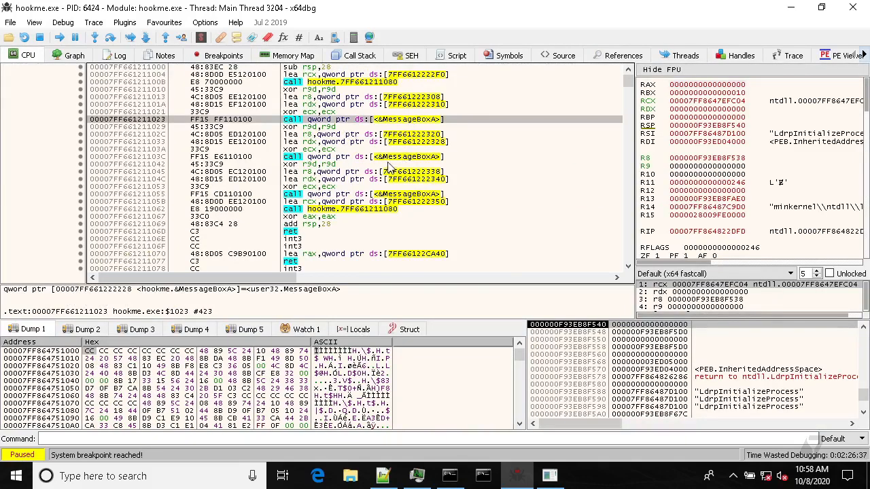
mouse_move(373, 119)
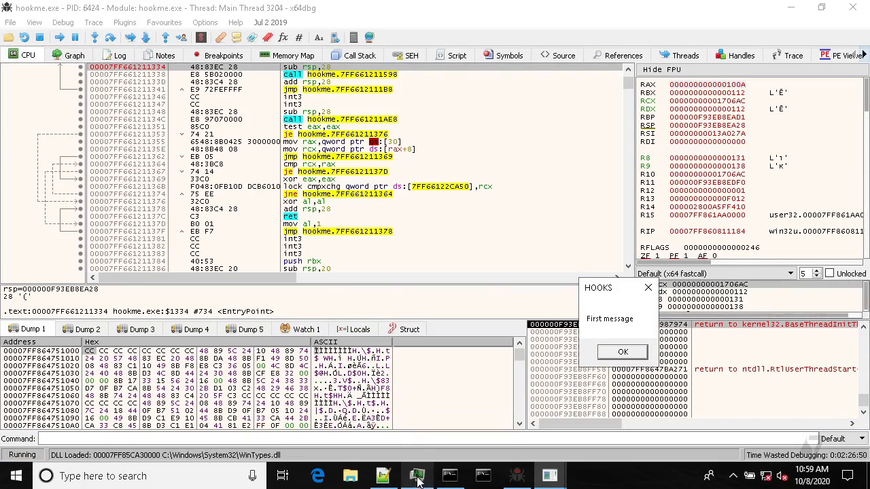
Show hookme's .text code, then search user32 symbols for 'message' to reach MessageBoxA
click(287, 55)
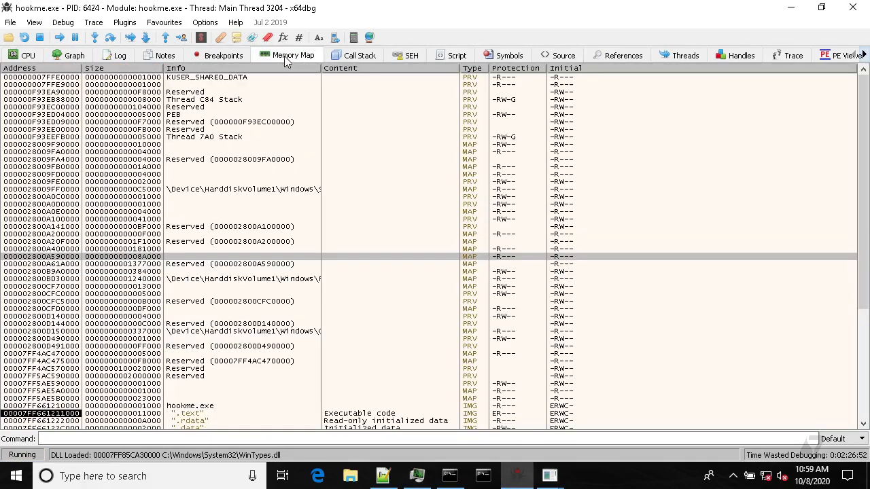
click(193, 413)
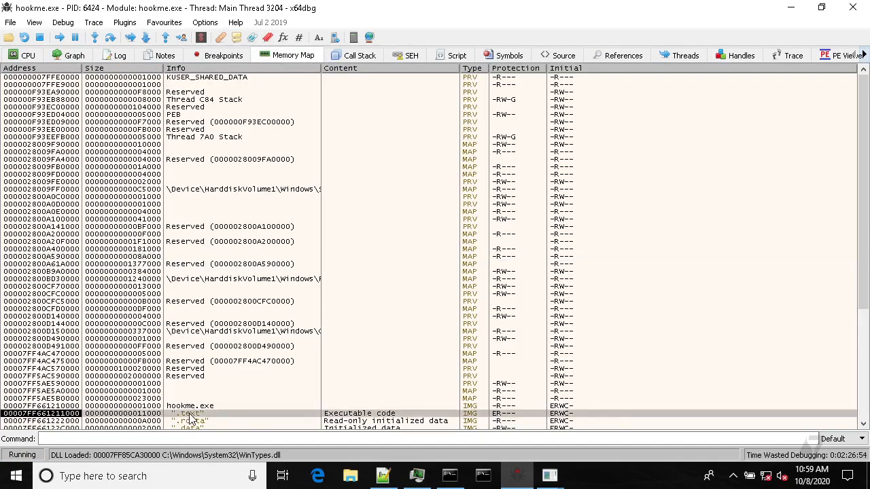
click(27, 55)
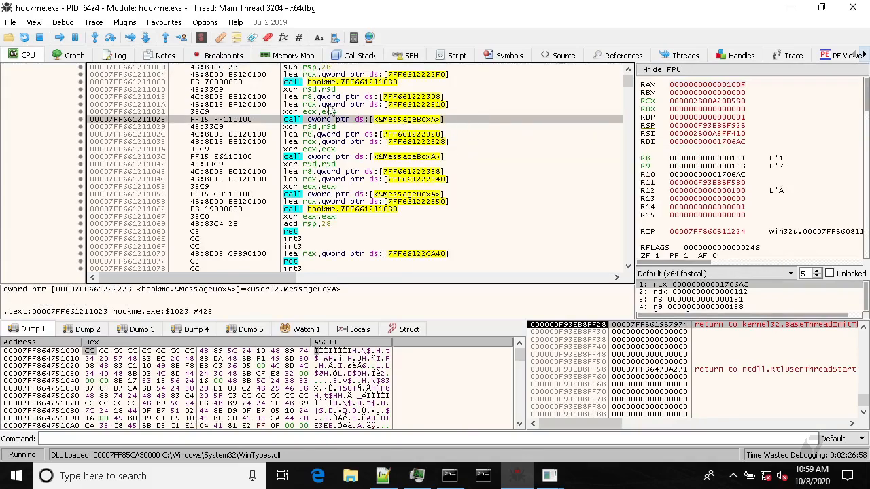
mouse_move(502, 61)
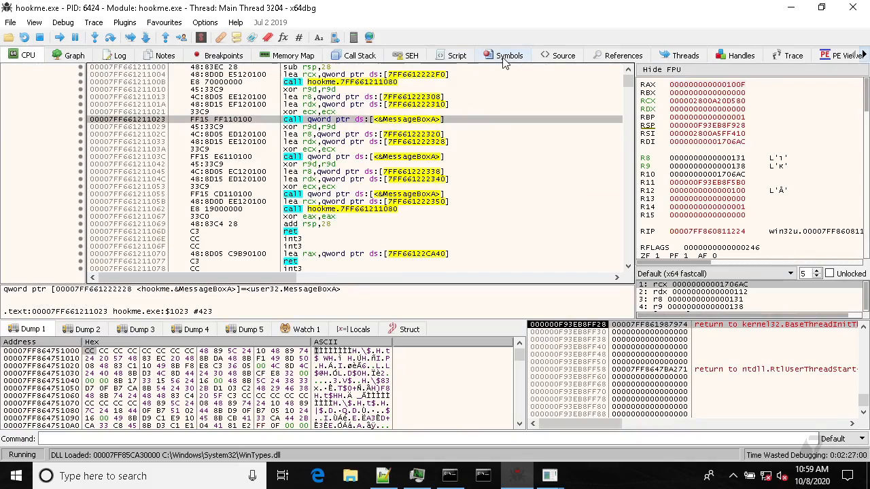
click(508, 55)
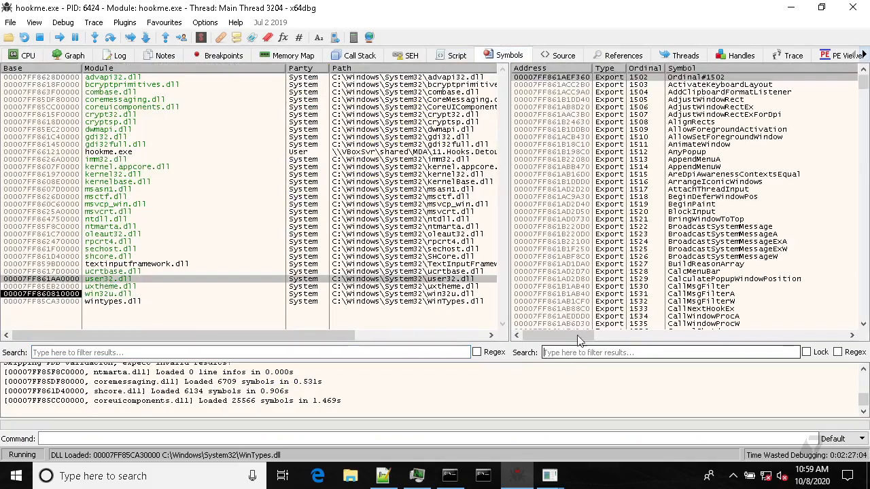
text(message)
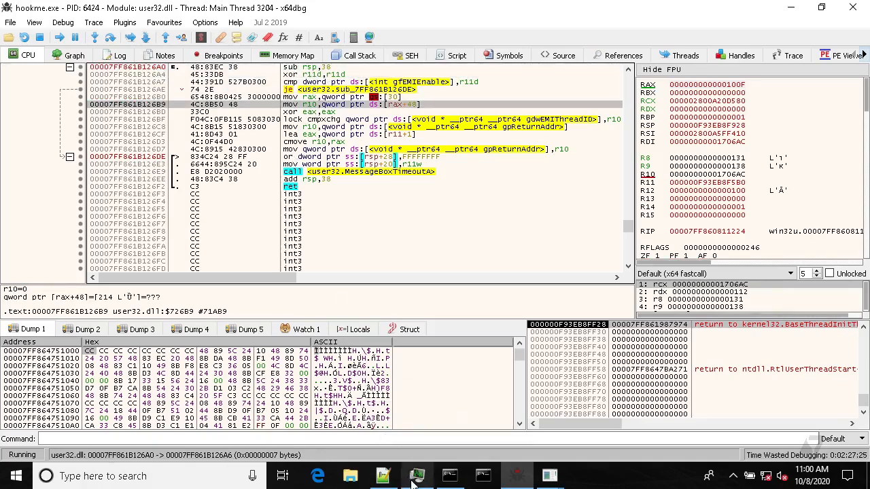
Inject hookem.dll into hookme.exe using Process Hacker
click(416, 475)
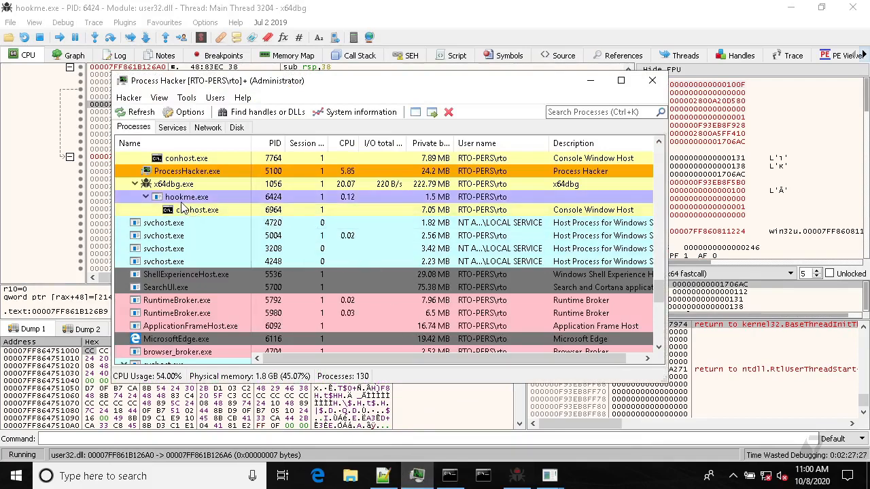
mouse_move(187, 196)
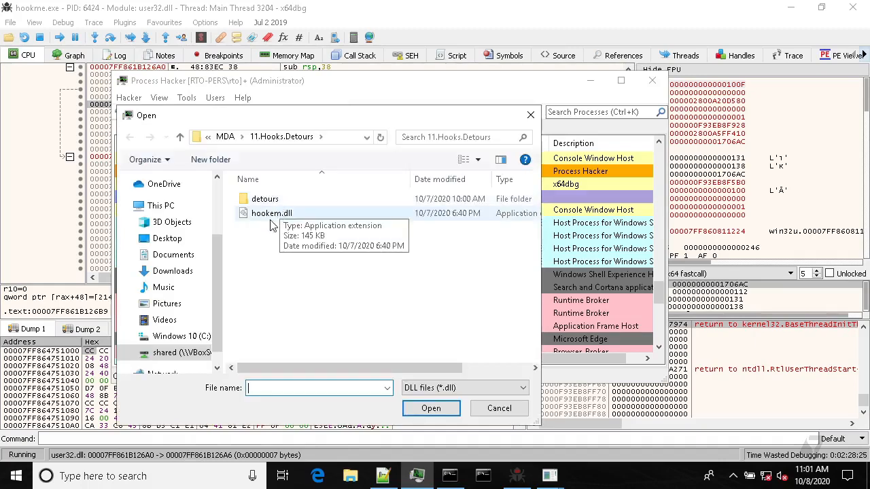
click(271, 213)
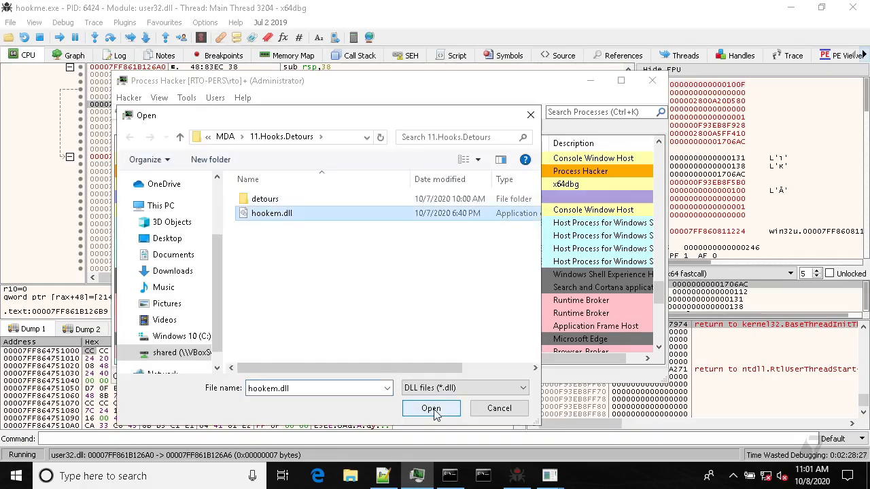
click(430, 408)
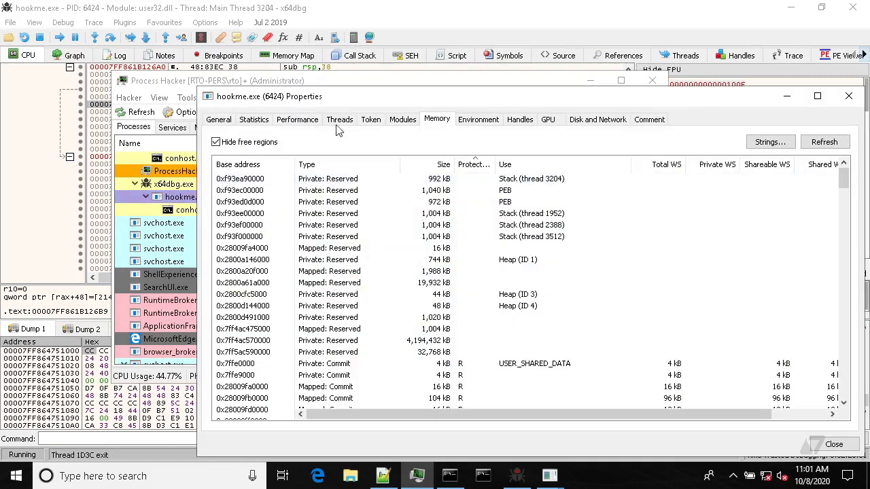
Confirm hookem.dll among hookme.exe's modules, then scroll the memory list to the RX regions
click(402, 119)
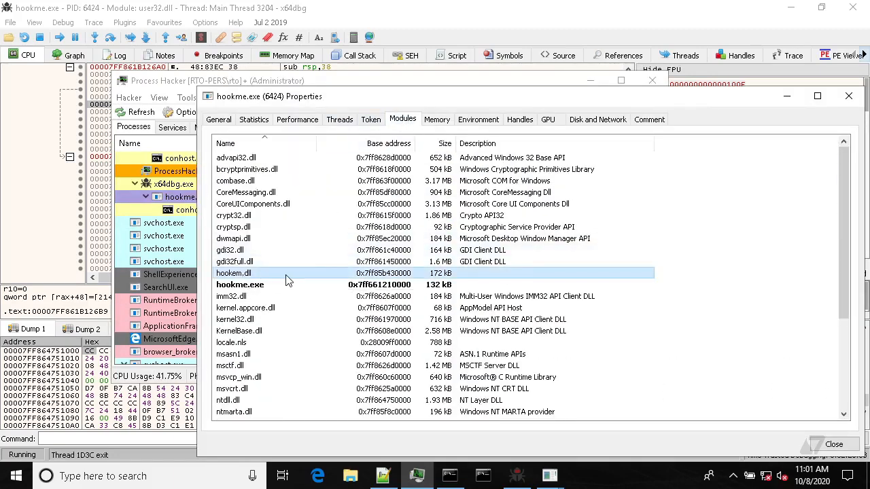
click(437, 119)
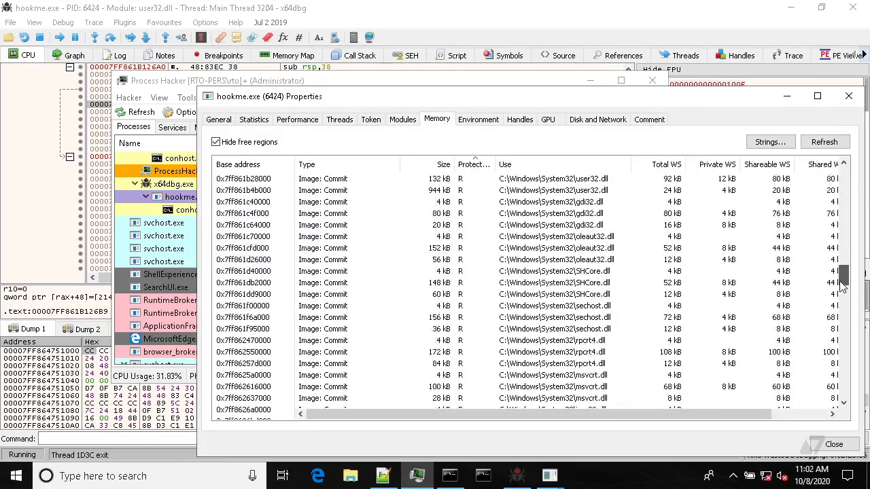
scroll(down, 3)
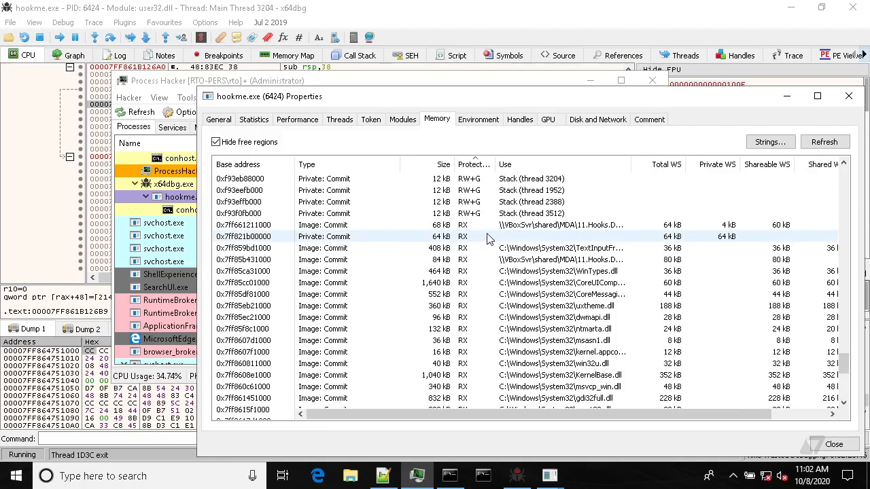
View the bytes of the 64 kB RX region at 0x7ff821b00000, then close the viewer
double_click(324, 236)
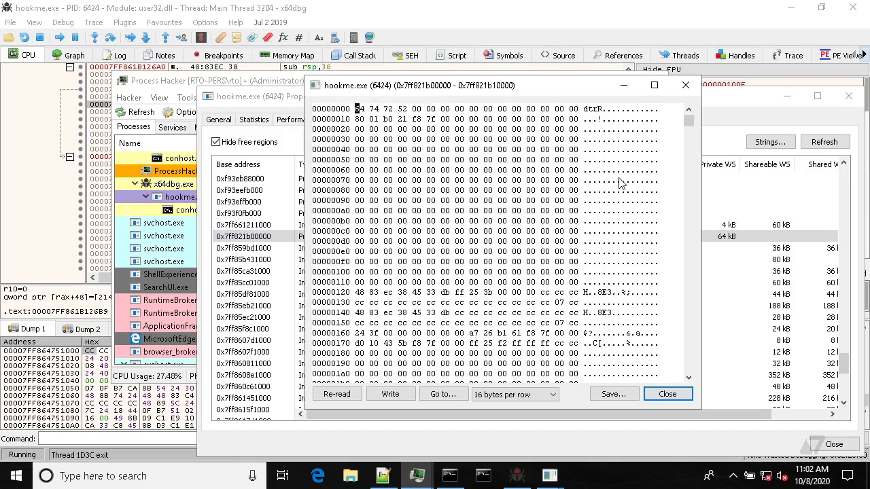
mouse_move(635, 173)
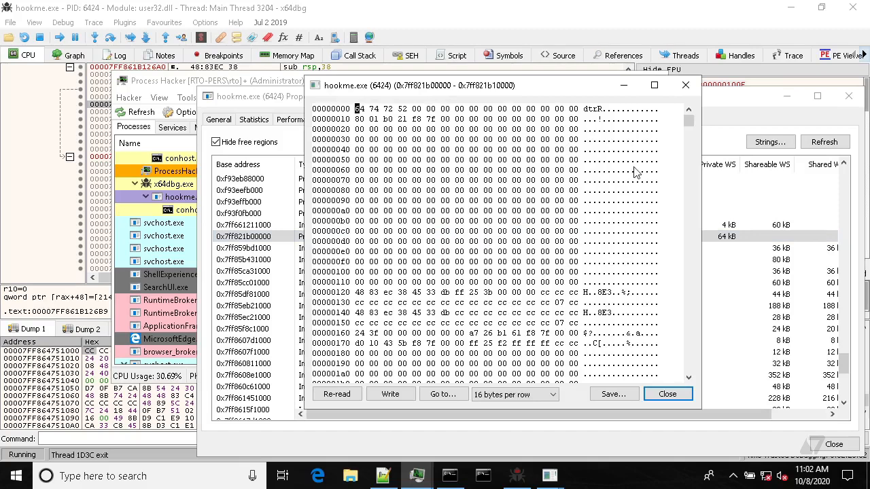
mouse_move(577, 140)
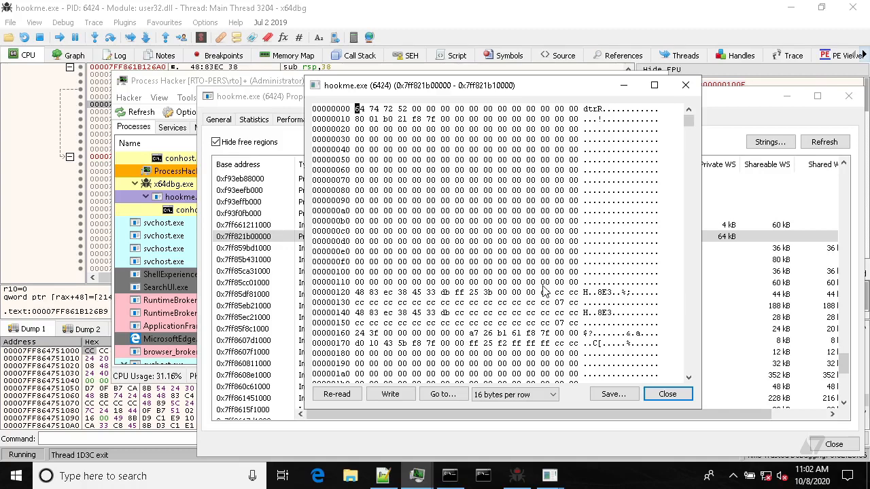
mouse_move(668, 395)
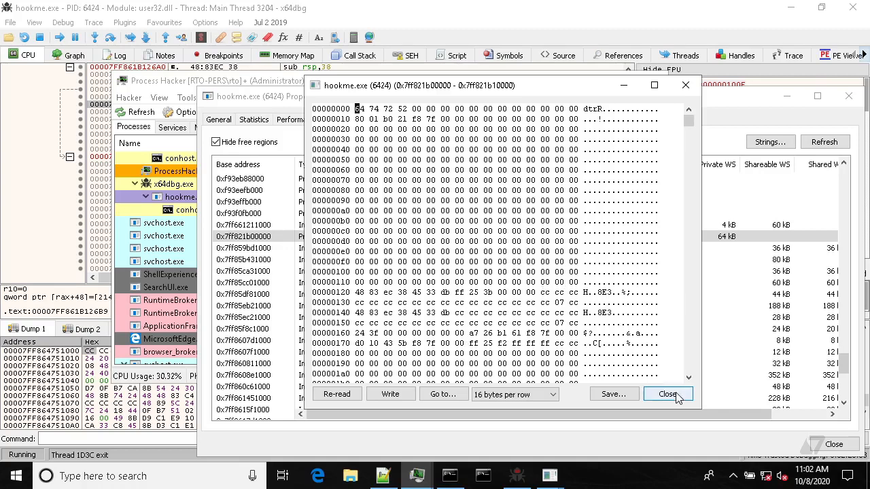
click(667, 395)
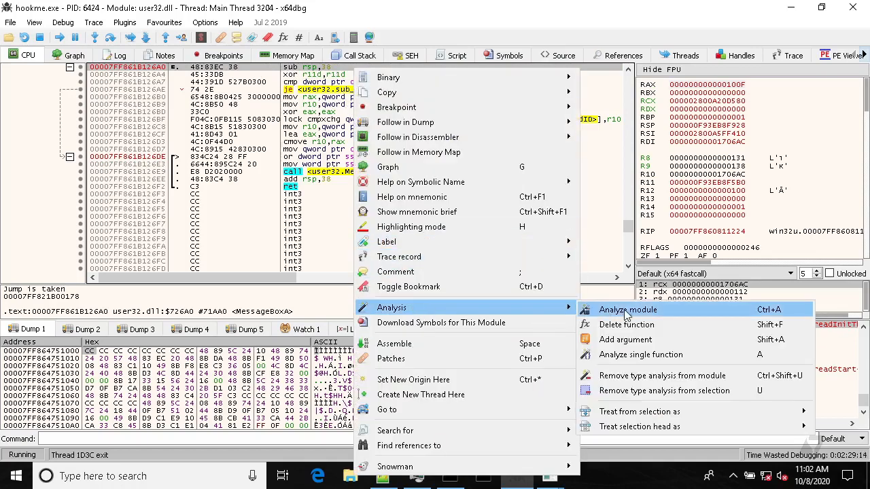
Analyze user32 to reveal MessageBoxA's jump to 7FF821B00178, then show hookme.exe's code
click(626, 309)
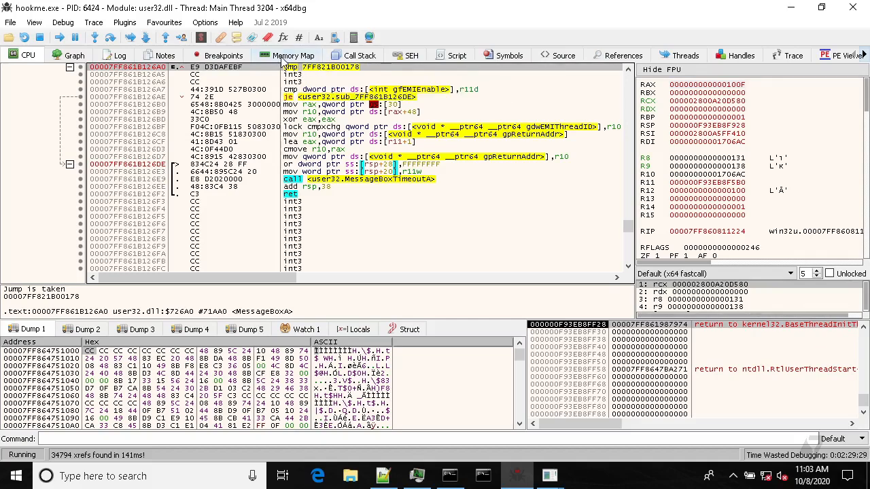
click(288, 55)
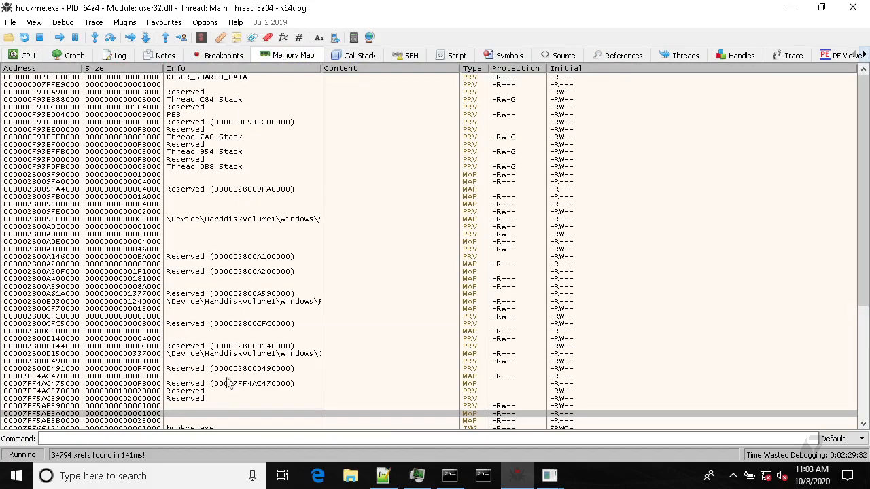
click(28, 55)
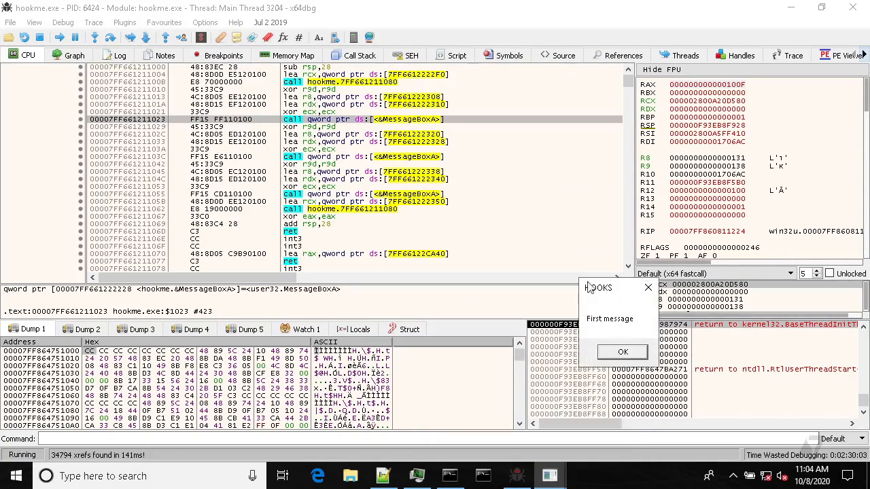
Move the First message box aside and set breakpoints on the calls at 103C and 1055
drag(598, 286, 520, 231)
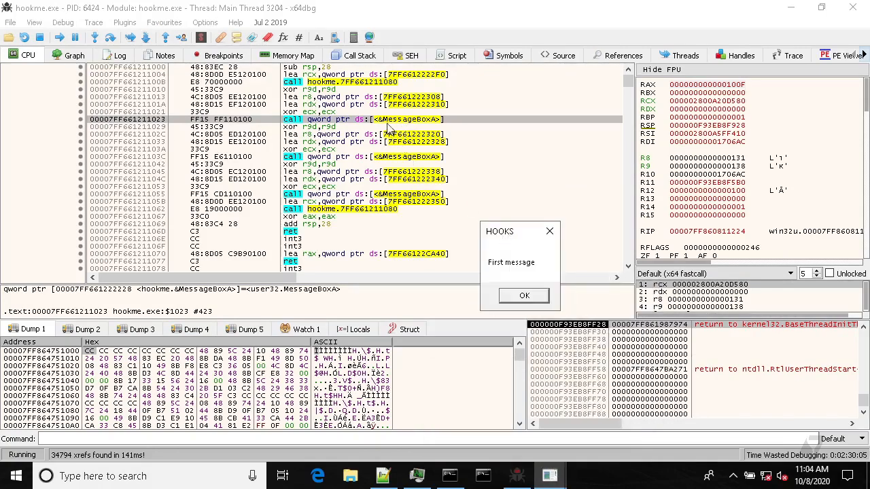
mouse_move(421, 119)
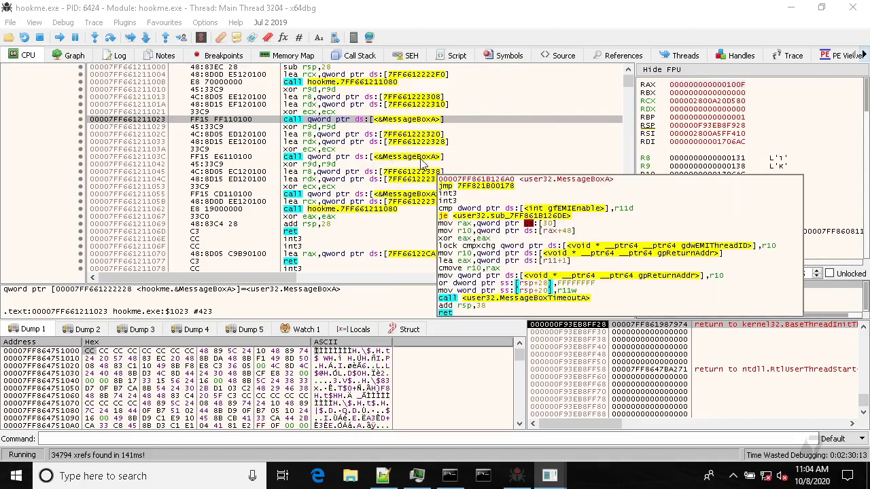
mouse_move(397, 163)
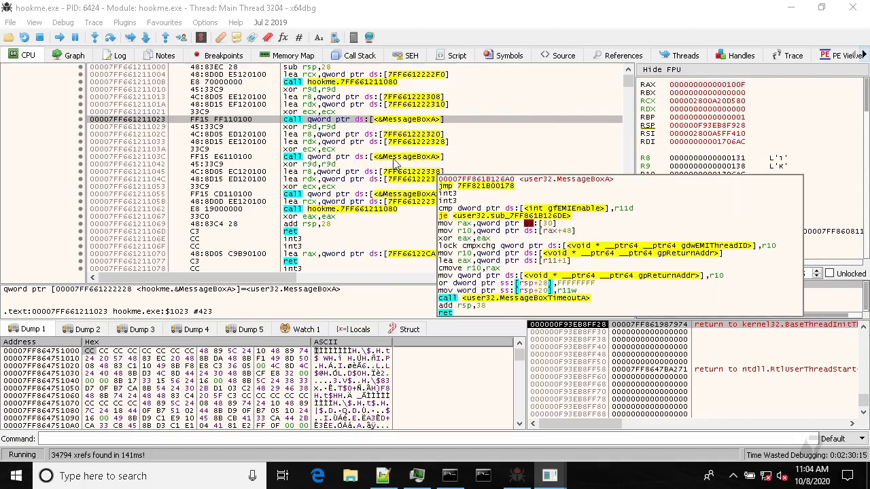
key(F8)
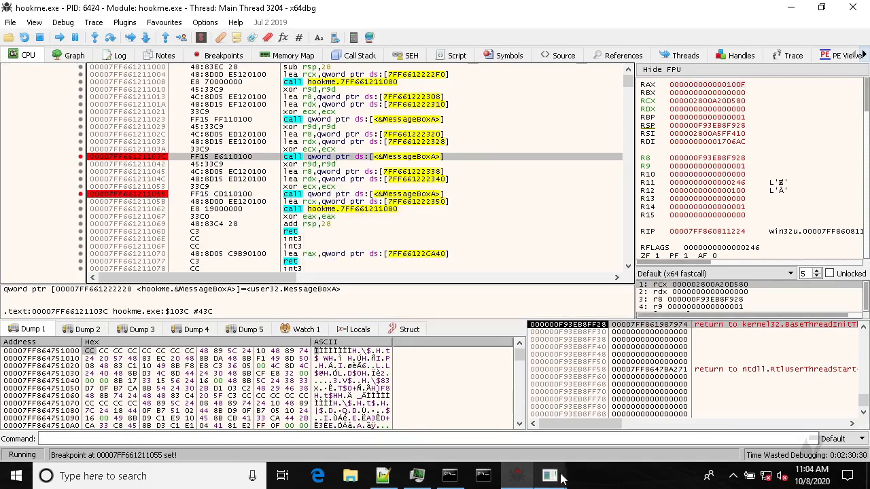
mouse_move(822, 7)
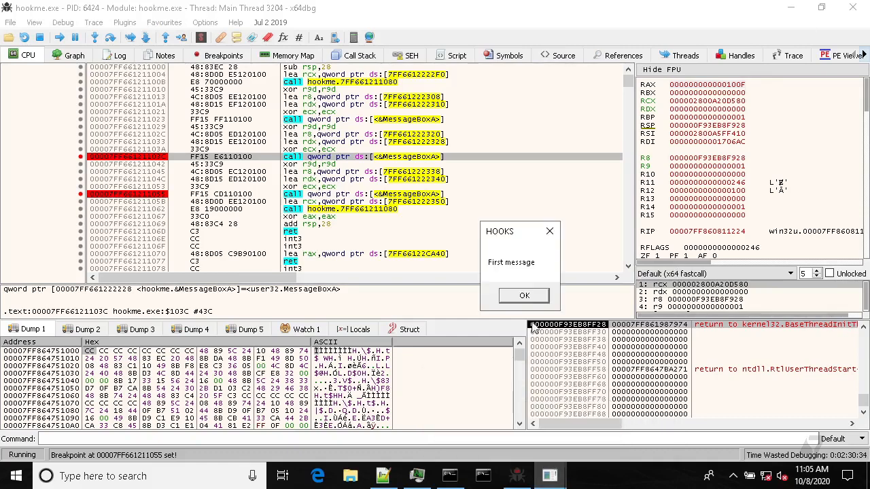
Click OK on hookme.exe's First message box
click(524, 295)
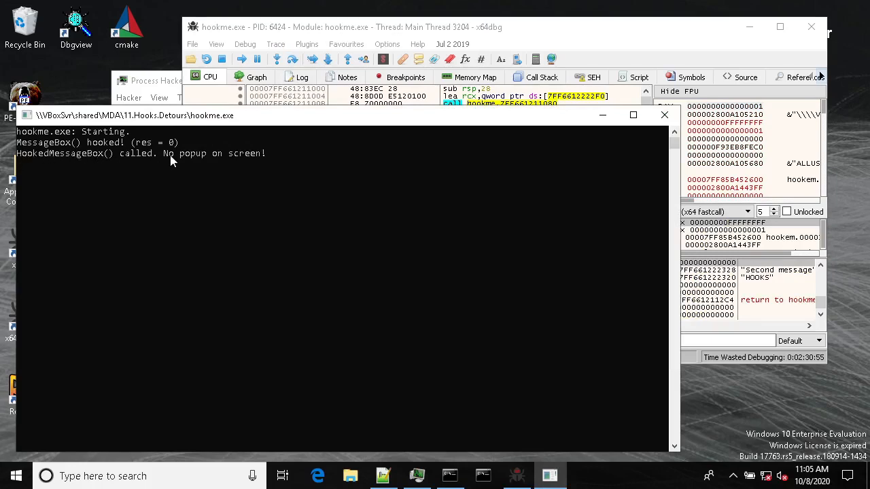
mouse_move(263, 157)
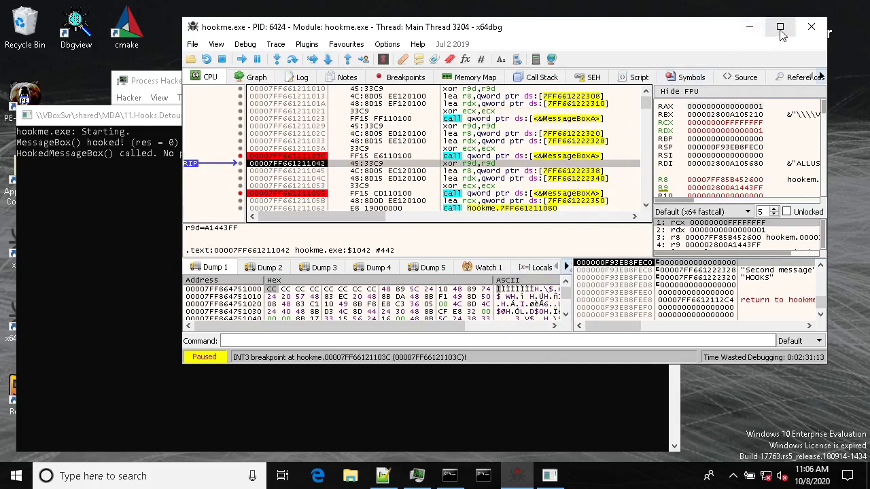
mouse_move(780, 27)
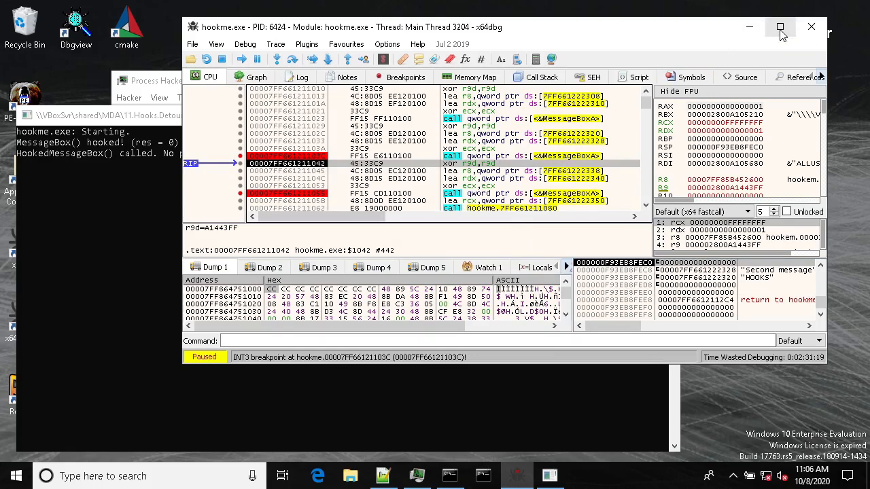
Maximize the x64dbg window while paused at the breakpoint
click(780, 27)
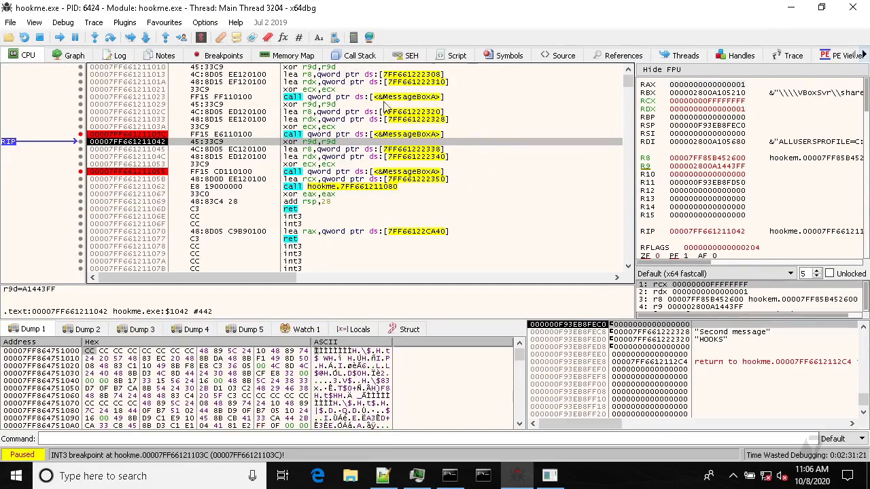
mouse_move(482, 56)
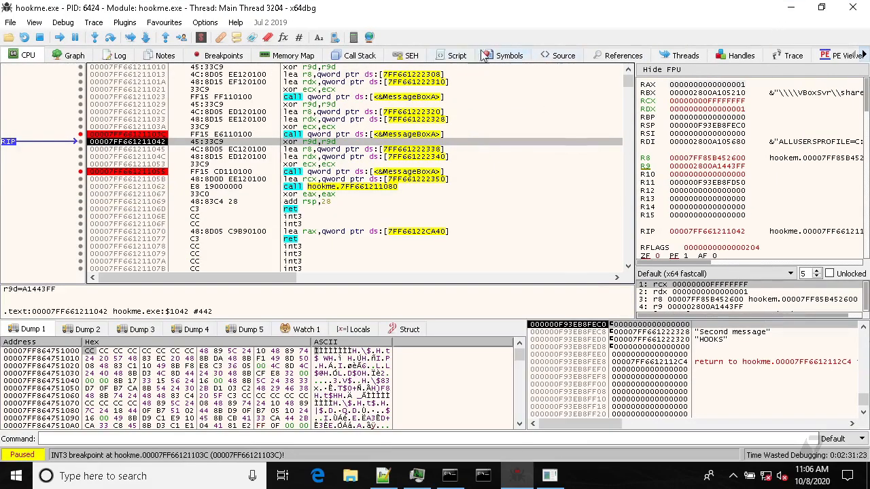
Free hookem.dll from hookme.exe via the Symbols module list and confirm the unload
click(508, 55)
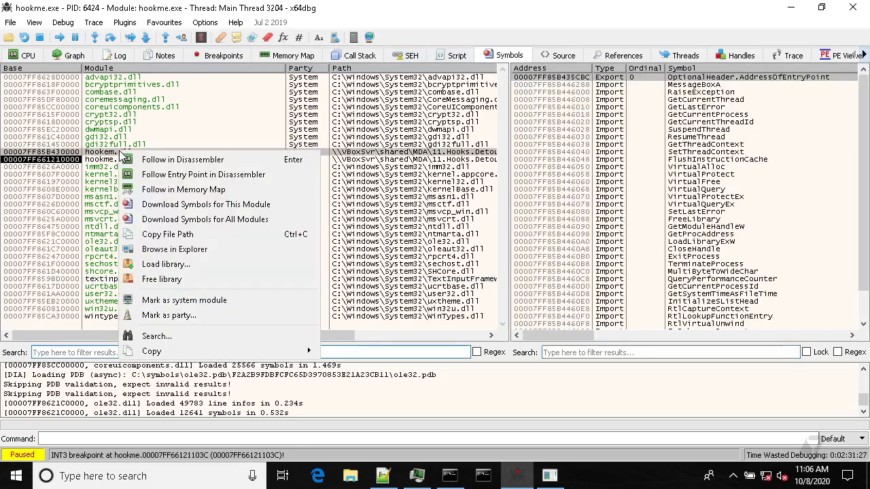
click(161, 280)
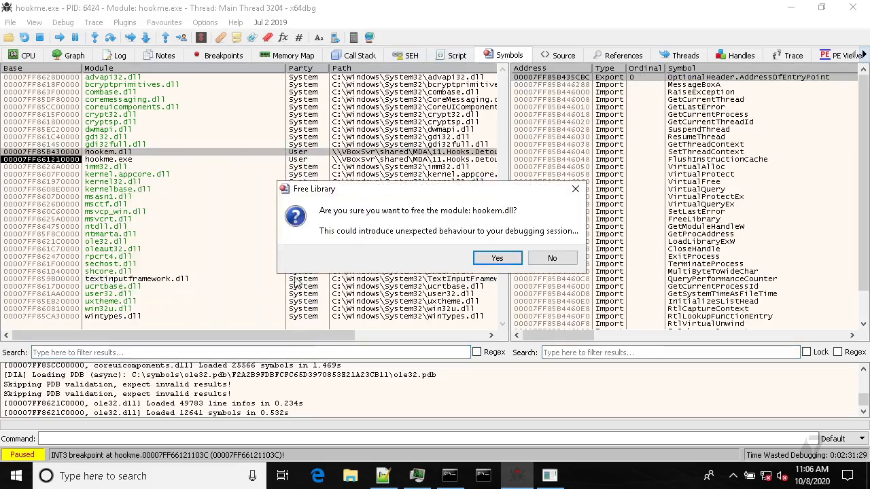
click(497, 258)
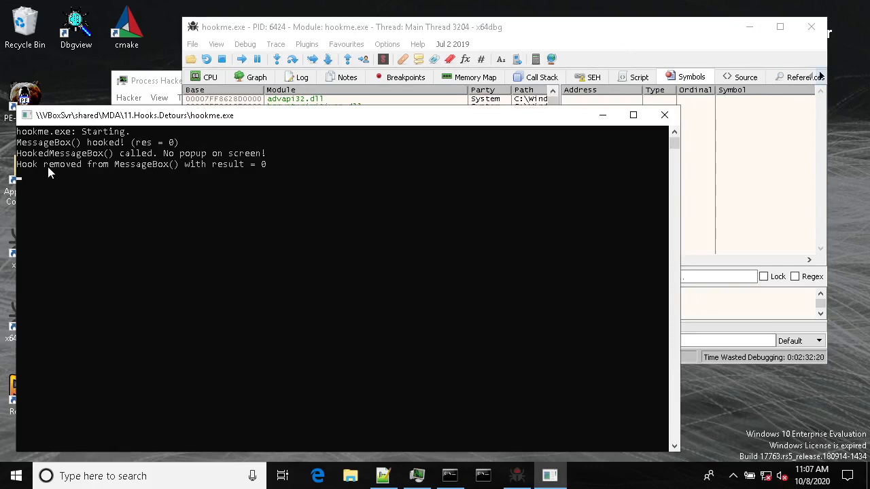
mouse_move(236, 168)
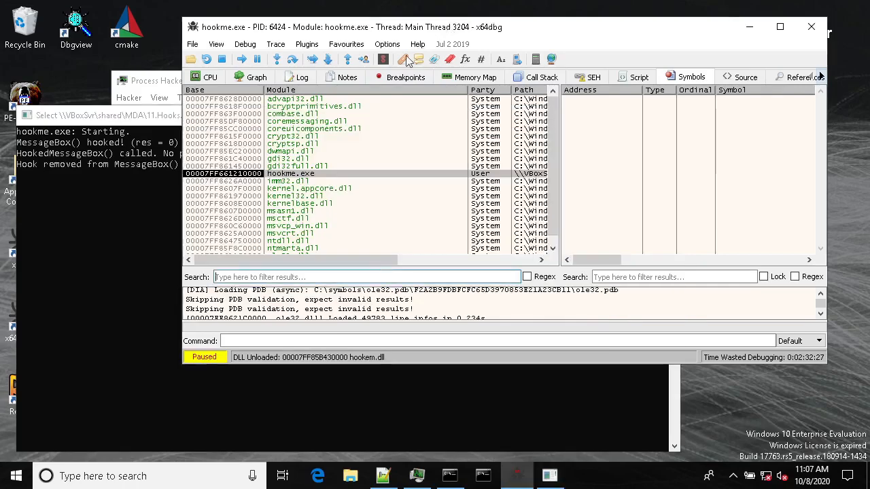
mouse_move(623, 32)
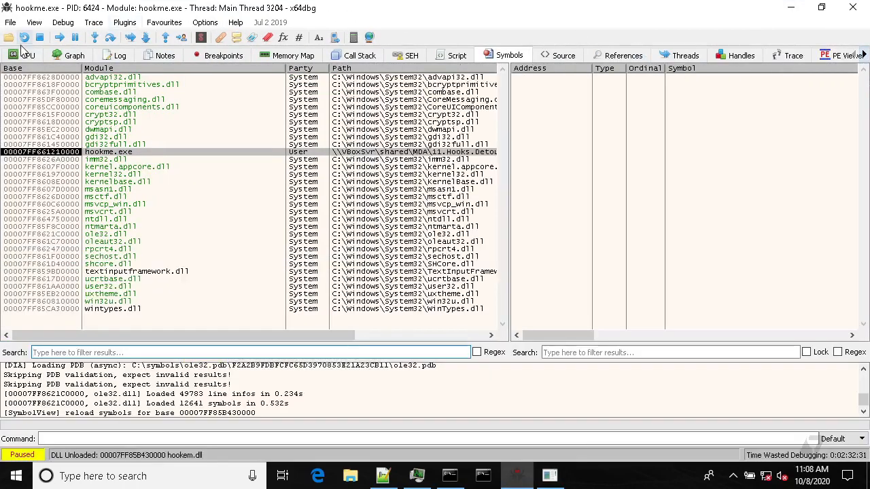
Resume from the CPU view until the third MessageBoxA breakpoint shows the 'Third message' popup
click(27, 55)
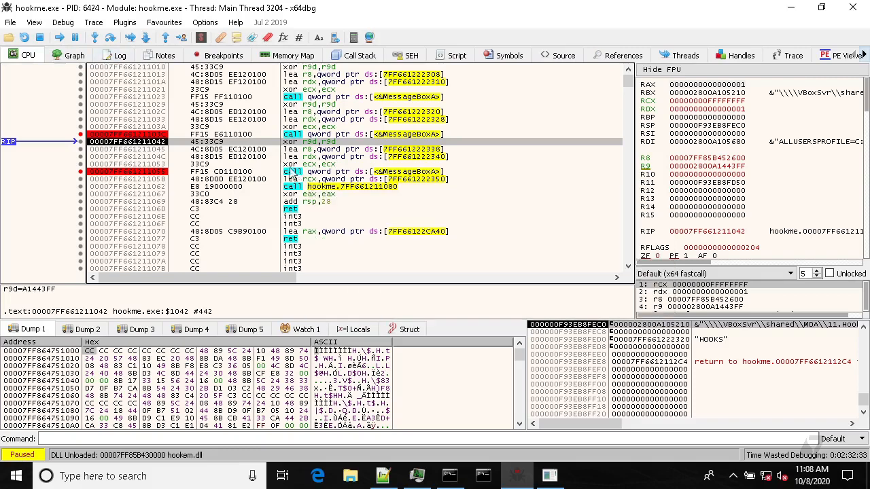
mouse_move(323, 180)
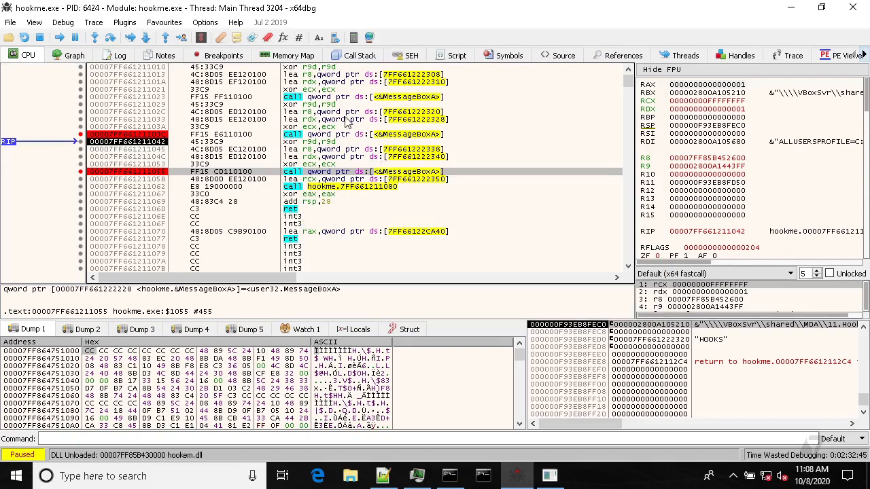
key(F7)
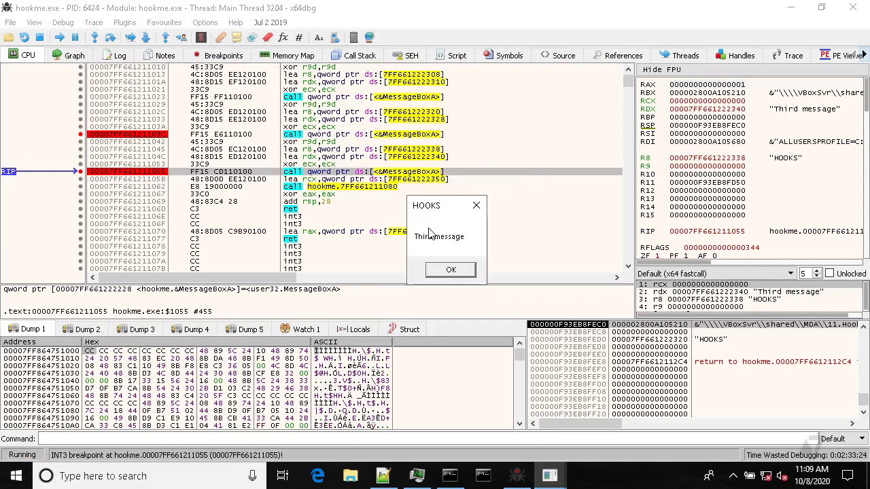
mouse_move(441, 222)
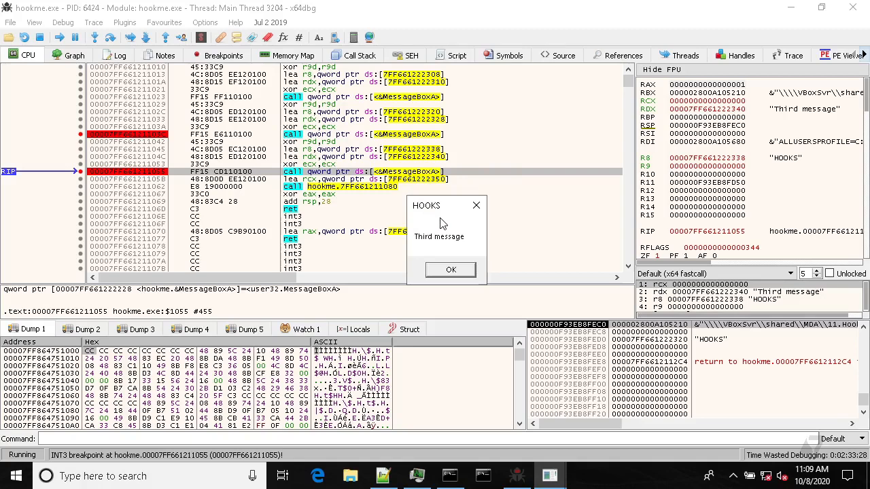
mouse_move(441, 216)
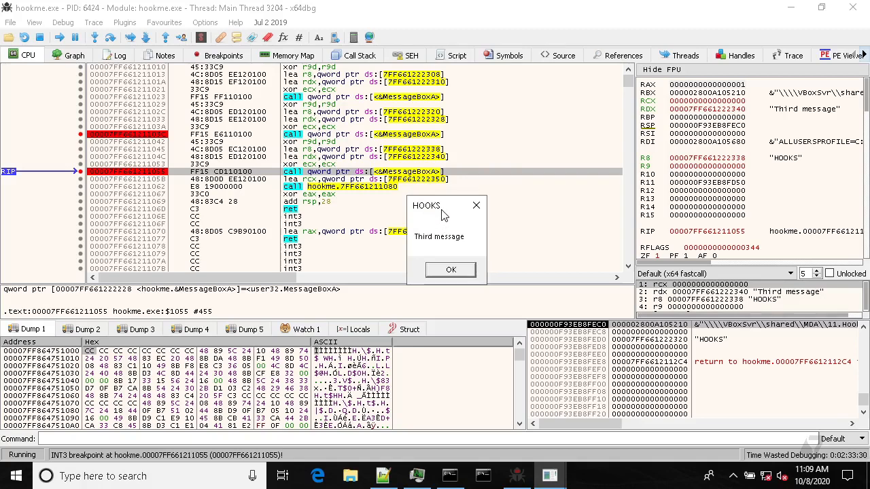
Dismiss the 'Third message' box with OK and continue running hookme.exe
click(450, 270)
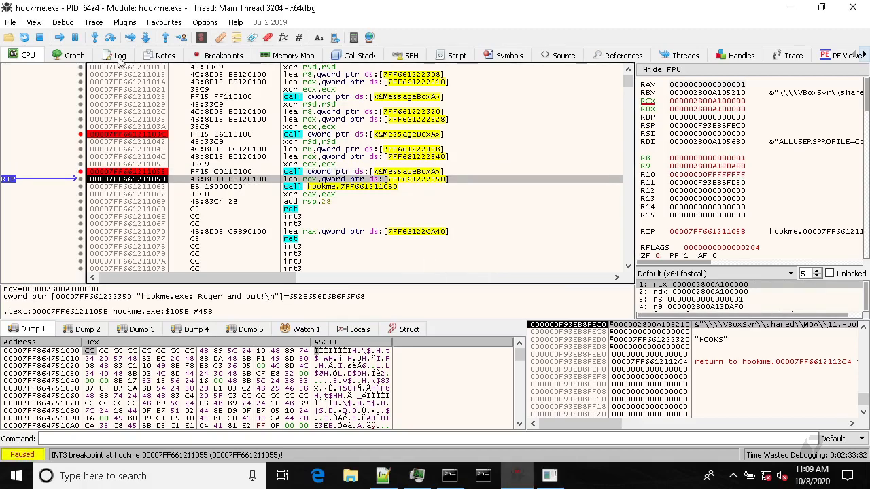
click(59, 38)
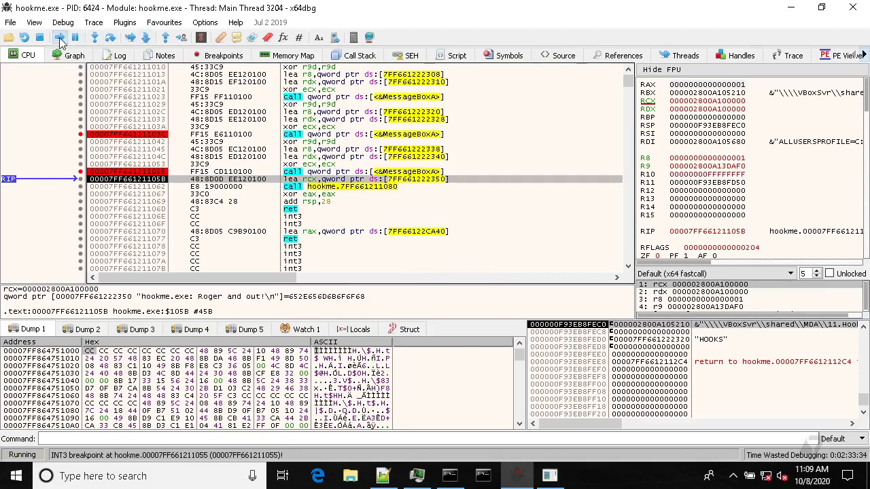